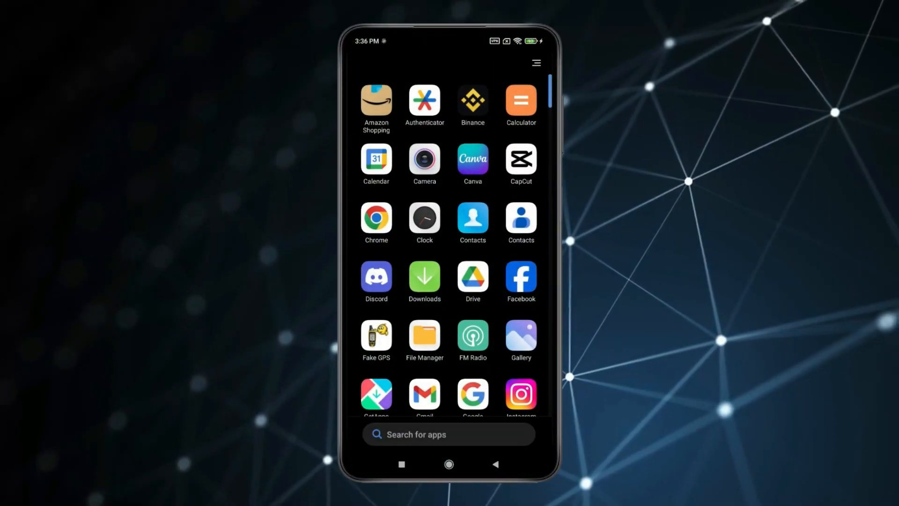
Launch CapCut and start a new project with the subway train video
left_click(521, 158)
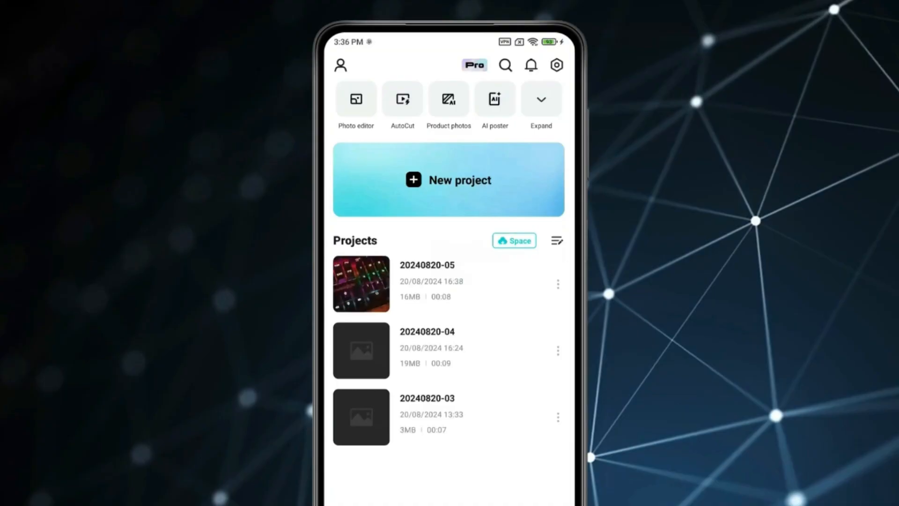
left_click(449, 180)
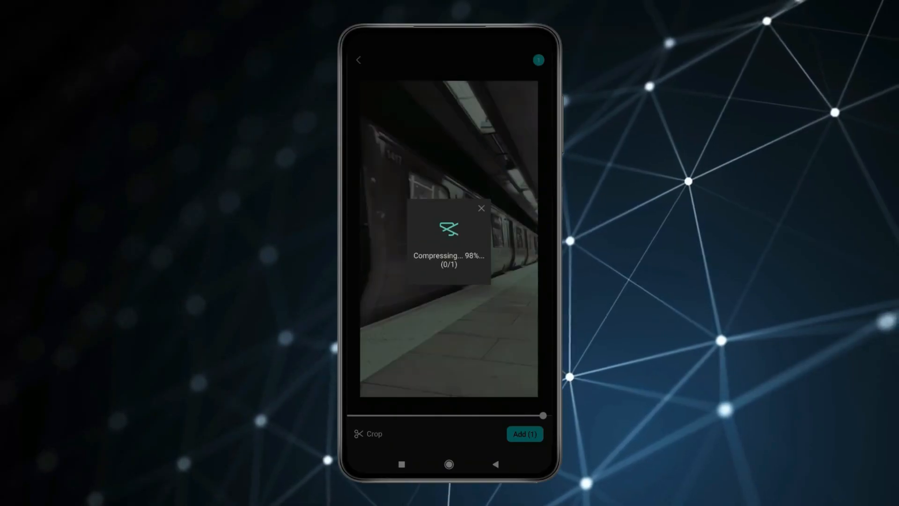
Load the subway clip onto the timeline and apply the Shake effect
left_click(524, 434)
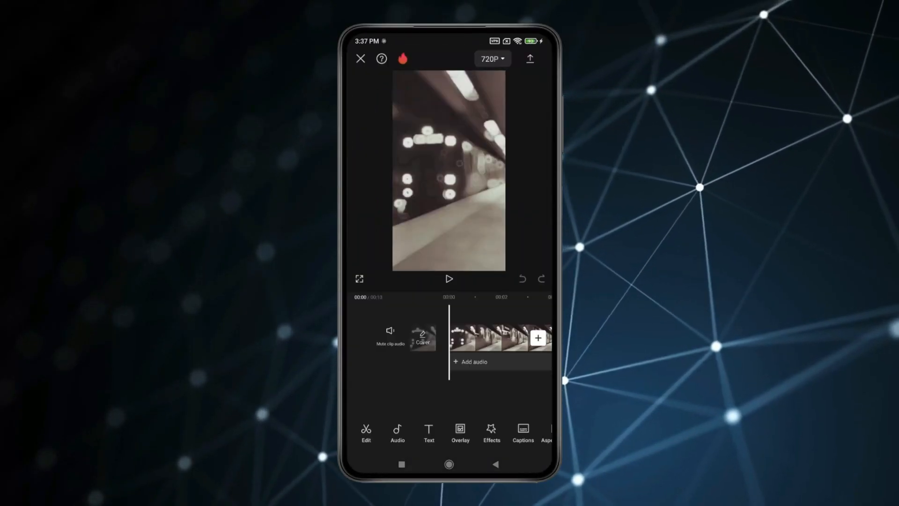
left_click(491, 433)
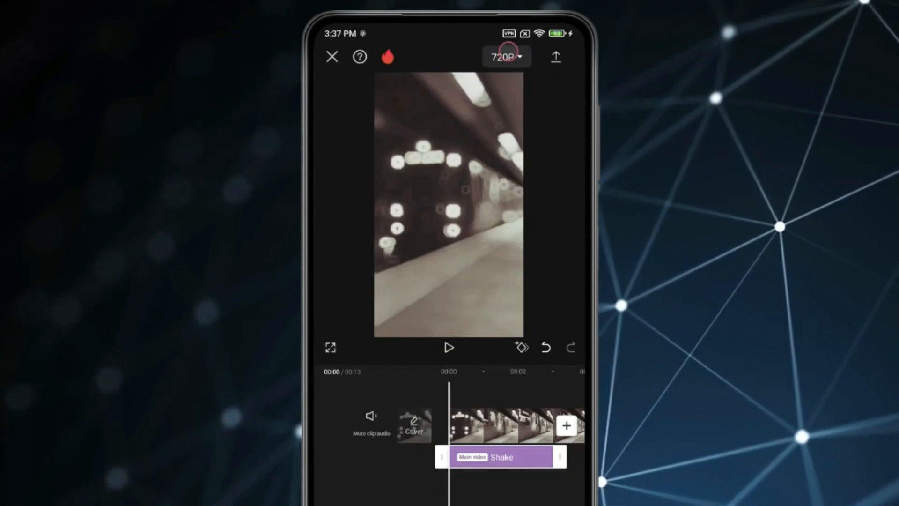
Set export to 1080p, 30 fps with high code rate and export the video
left_click(506, 57)
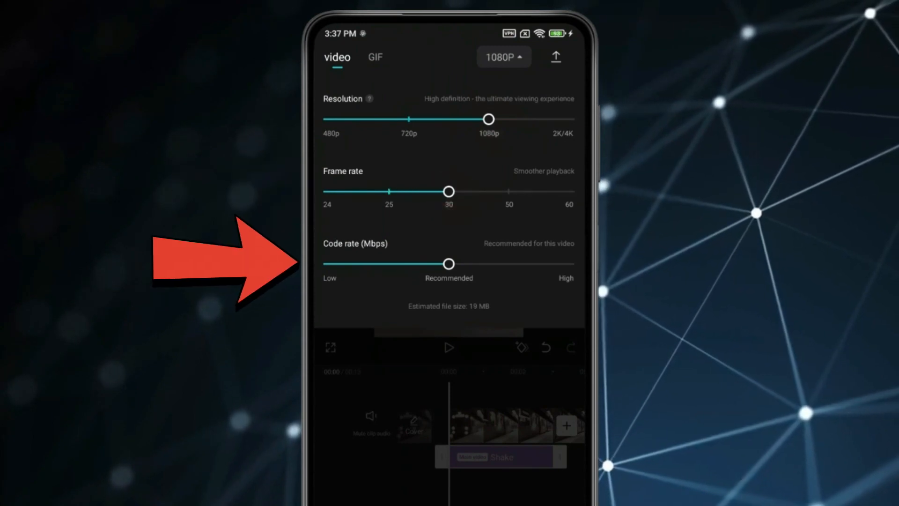
left_click_drag(449, 264, 568, 263)
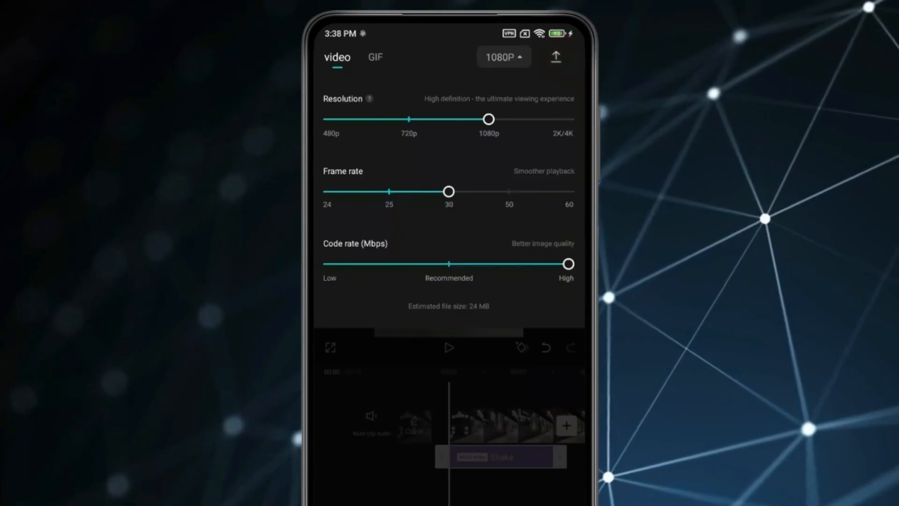
left_click(554, 57)
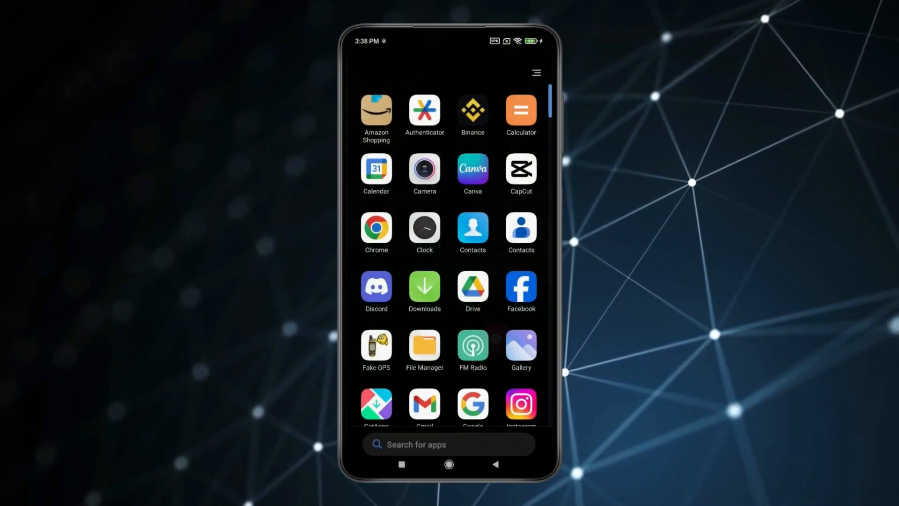
Reopen CapCut and go to the Auto upload settings page
left_click(521, 346)
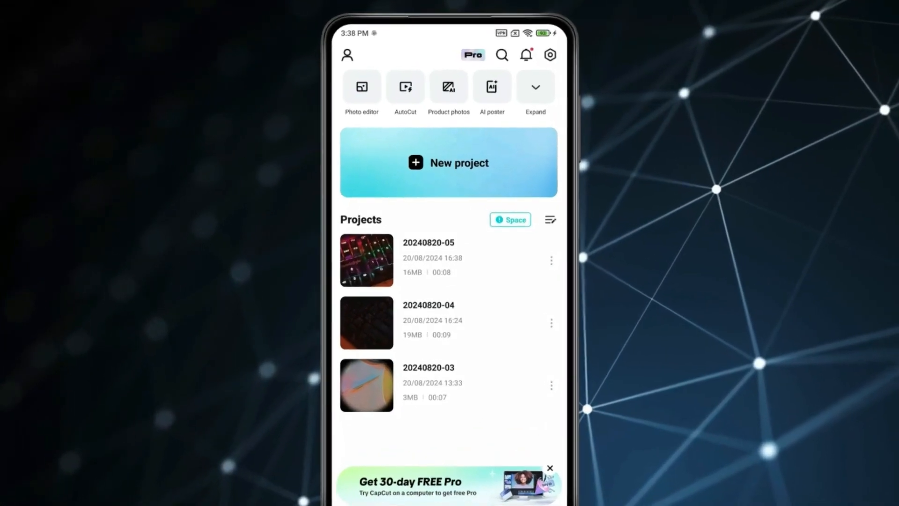
left_click(549, 55)
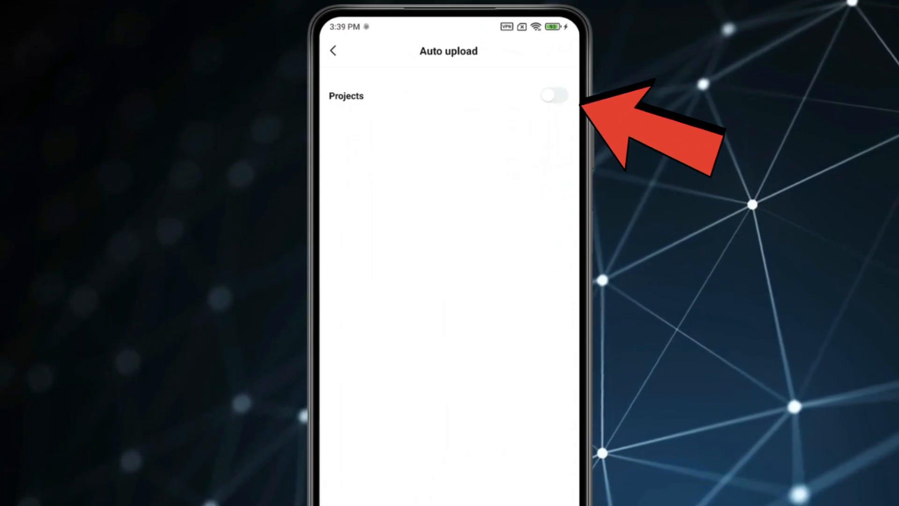
Switch on the Projects auto upload toggle, using Wi-Fi with a 100 MB limit
left_click(553, 95)
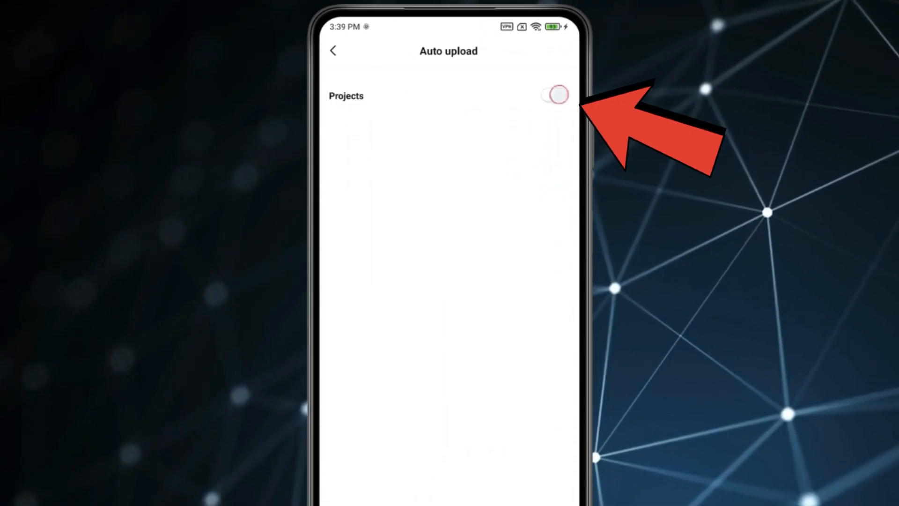
left_click(554, 94)
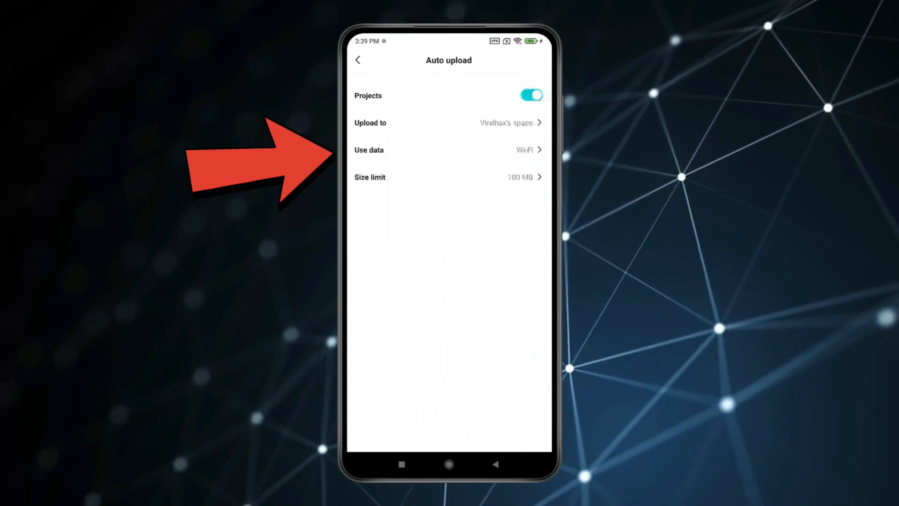
left_click(523, 150)
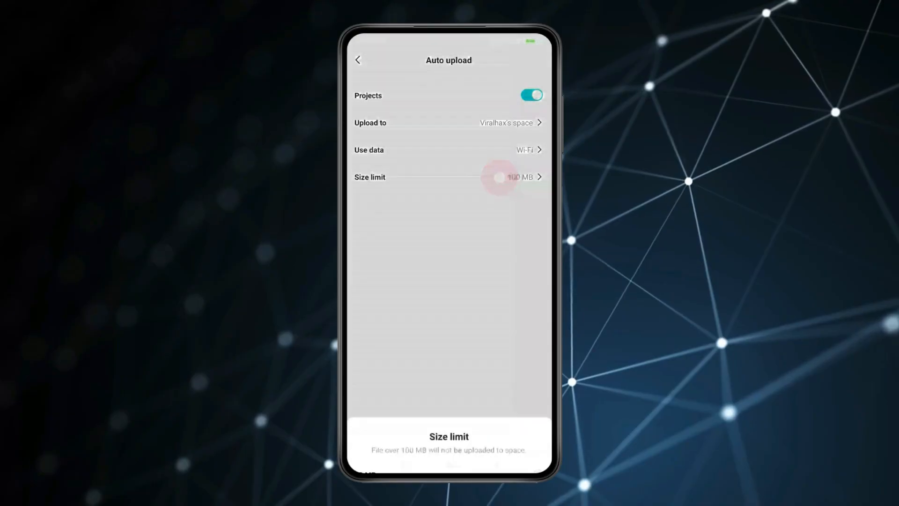
Check the upload size limit choices and open the new-project media picker
left_click(448, 177)
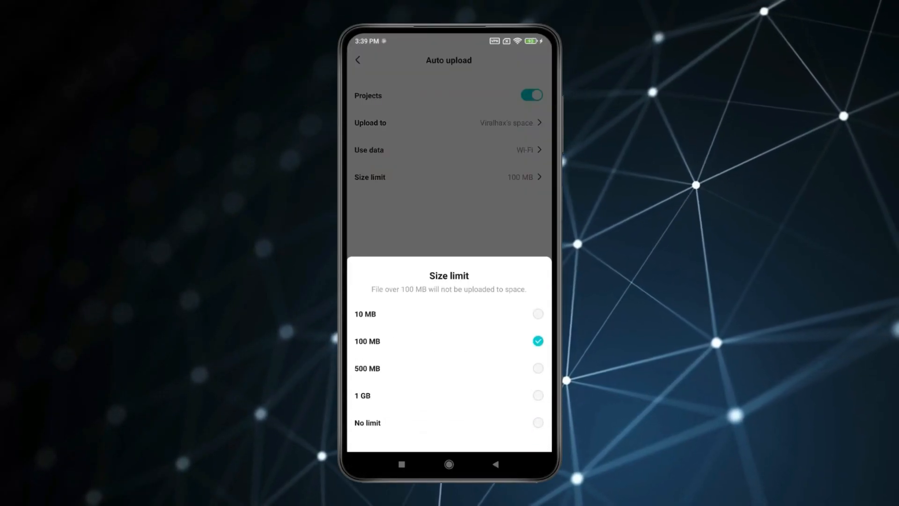
left_click(367, 369)
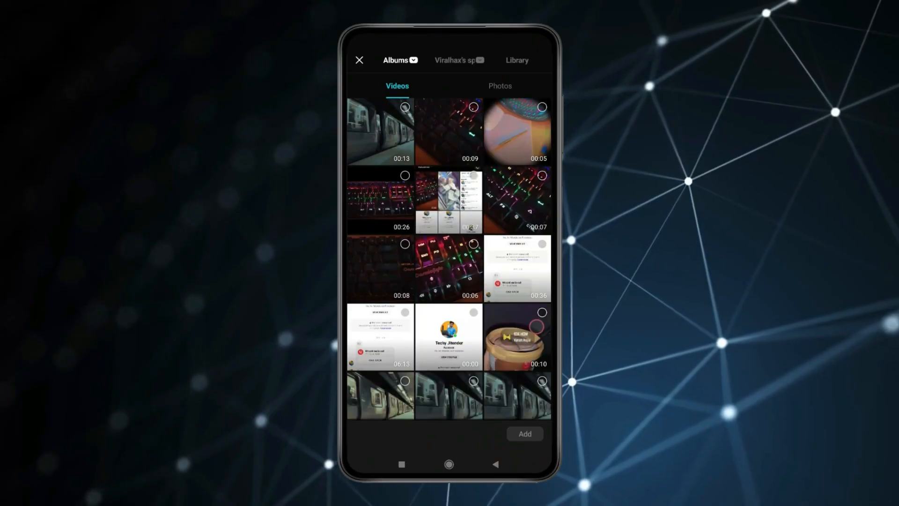
Add the ice cream video to a new project and close the editor to save it
left_click(518, 335)
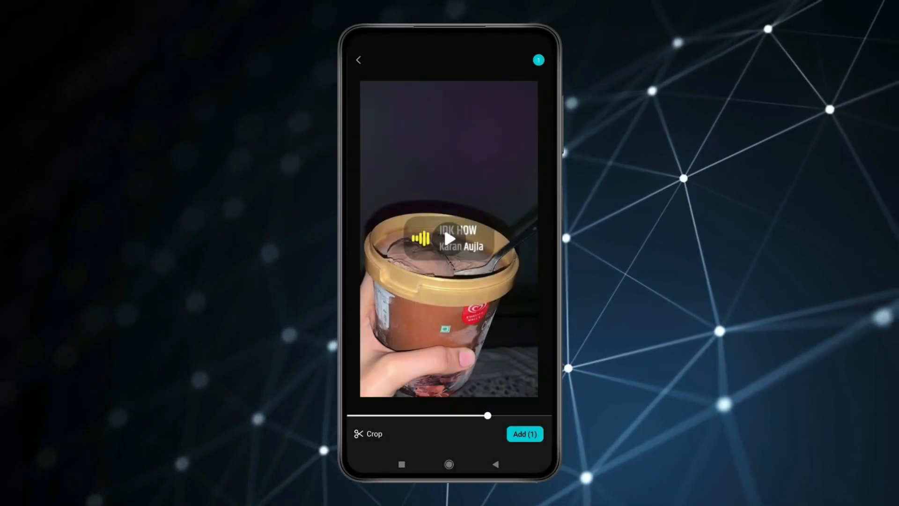
left_click(524, 434)
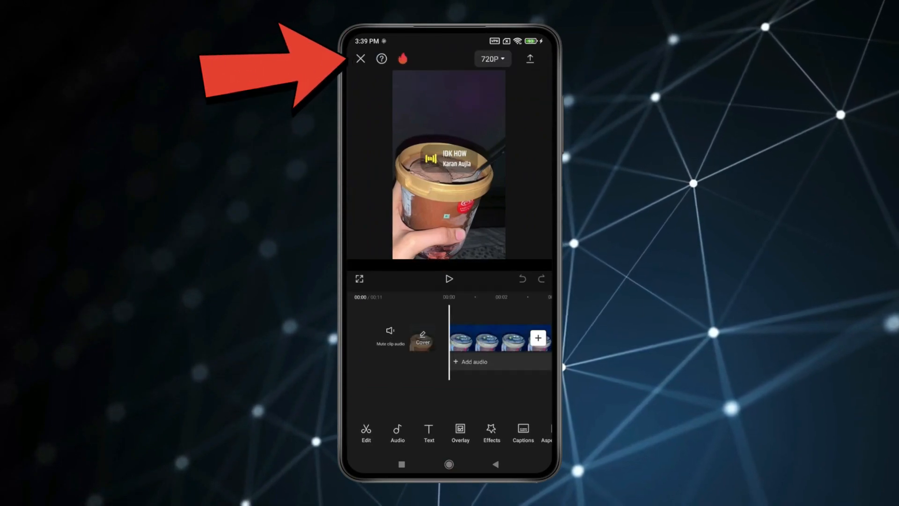
left_click(360, 59)
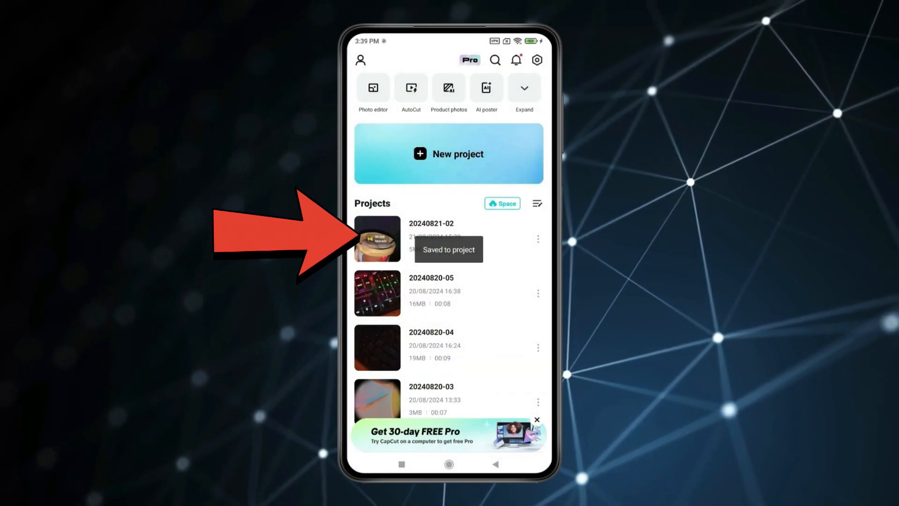